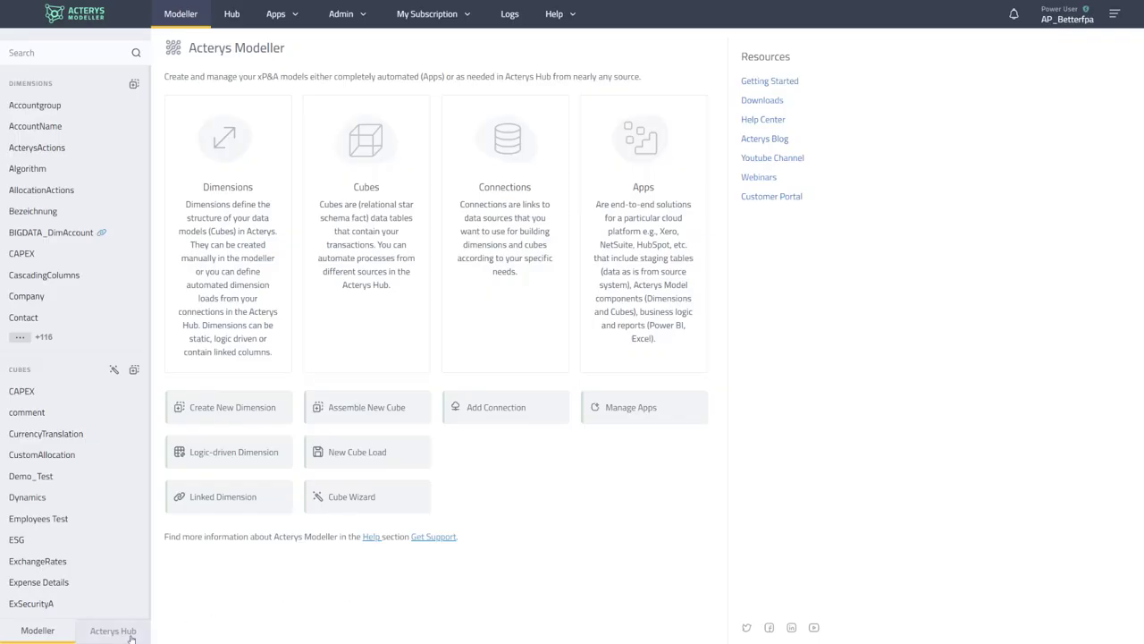
- Review the hub's job list and its scheduler with the daily 08:00 Testjob schedule
{"action": "left_click", "coordinate": [113, 629]}
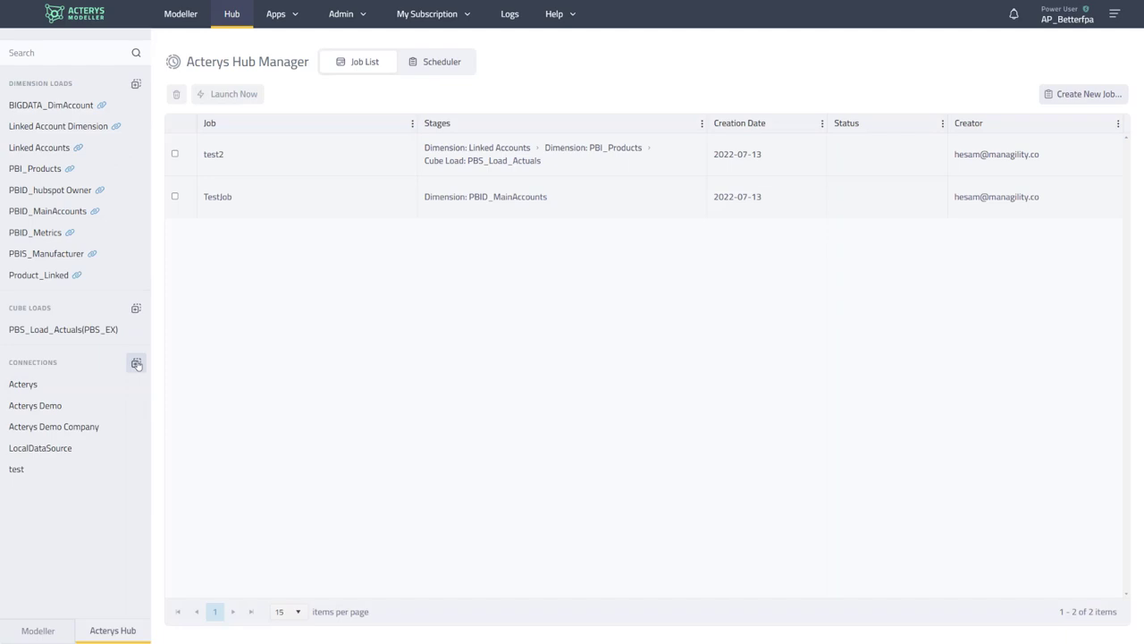
{"action": "left_click", "coordinate": [136, 365]}
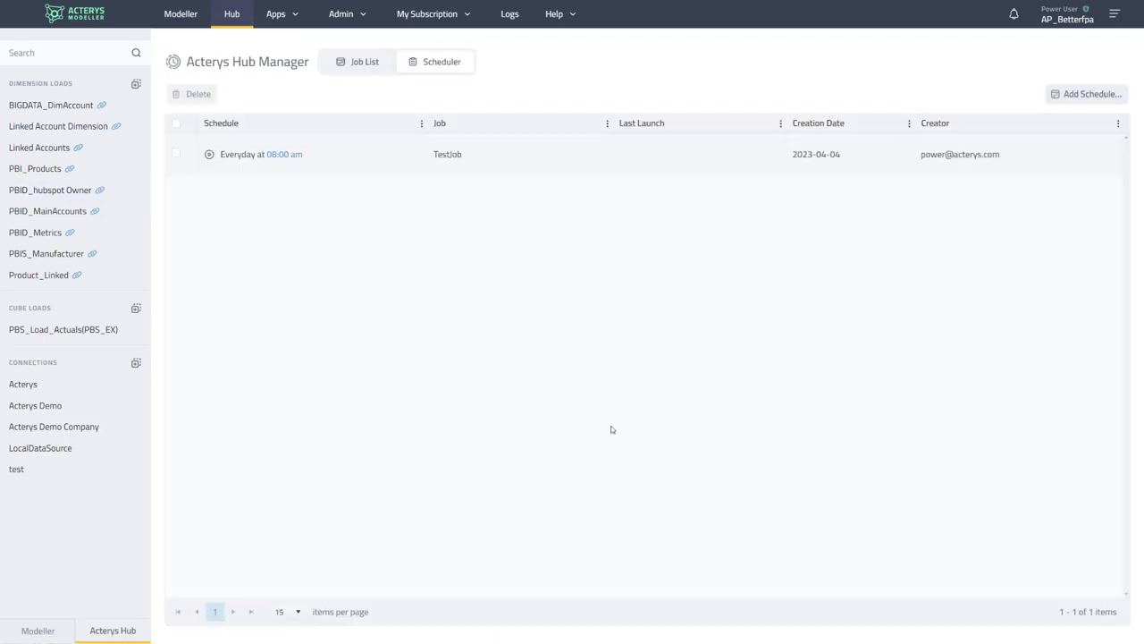
{"action": "mouse_move", "coordinate": [601, 419]}
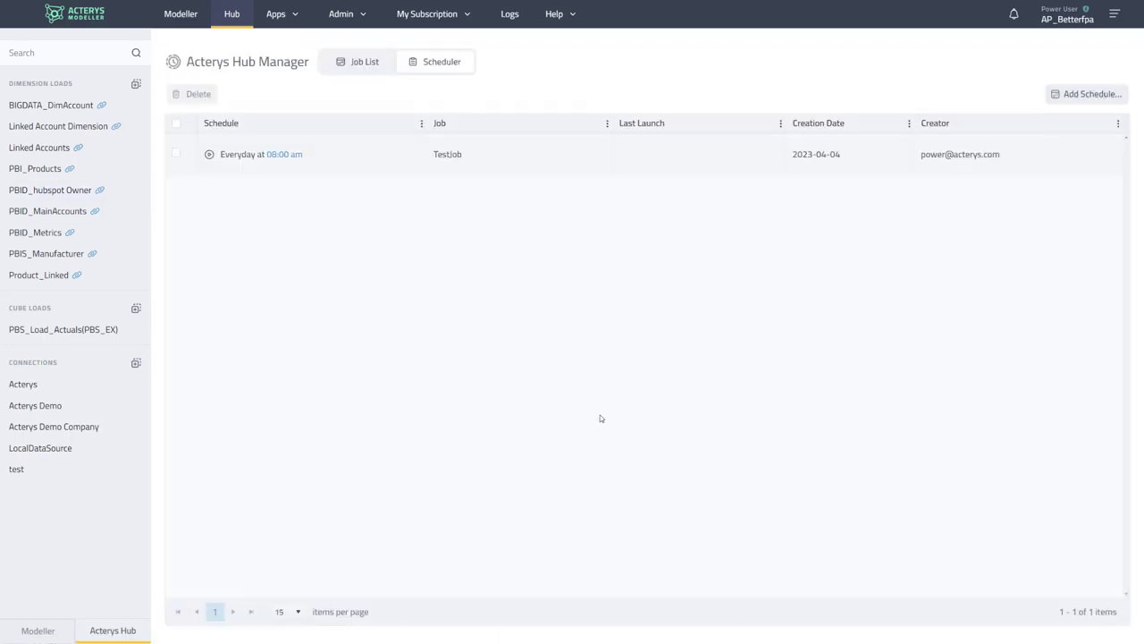
{"action": "mouse_move", "coordinate": [200, 340]}
{"action": "type", "text": "dima"}
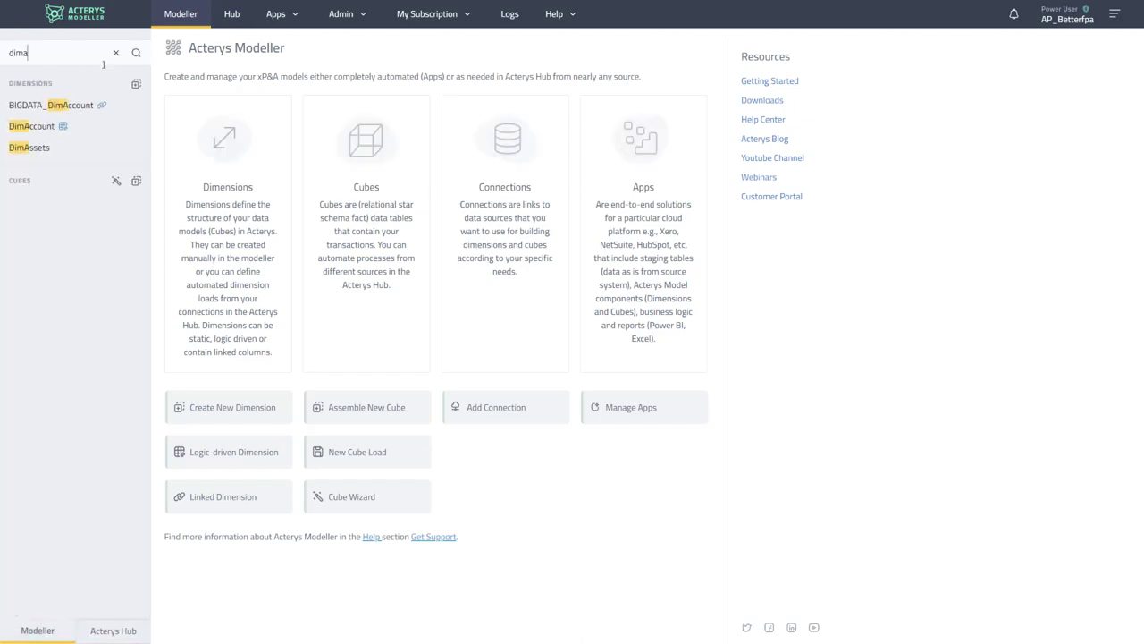
- Make DimAccount's account rows editable, then move to the Power BI planning report
{"action": "left_click", "coordinate": [32, 125]}
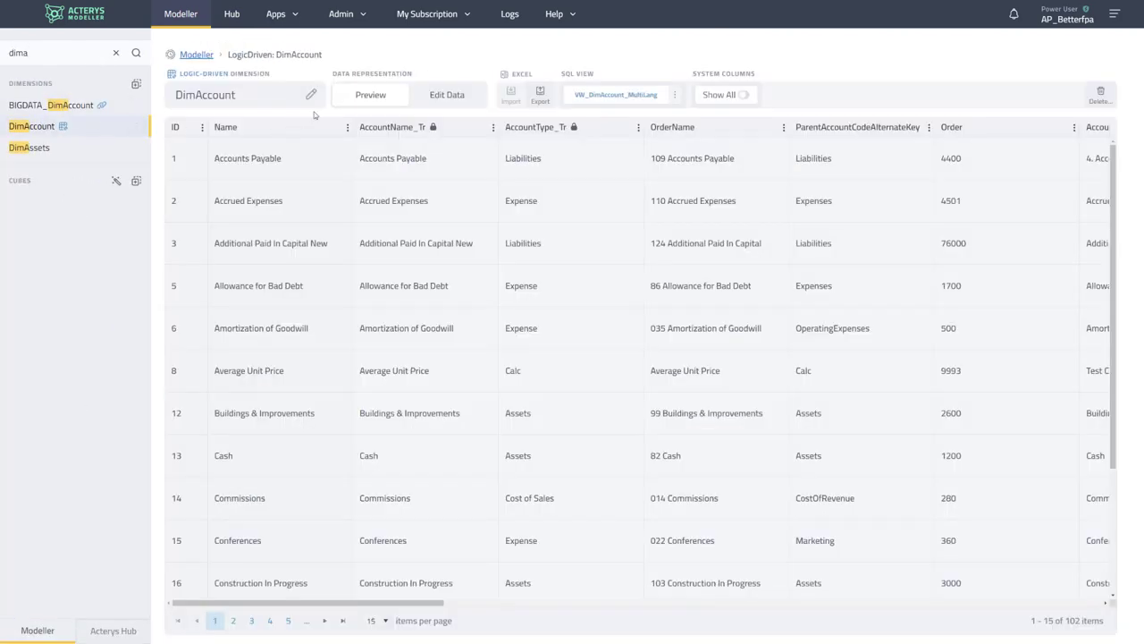
{"action": "left_click", "coordinate": [447, 94]}
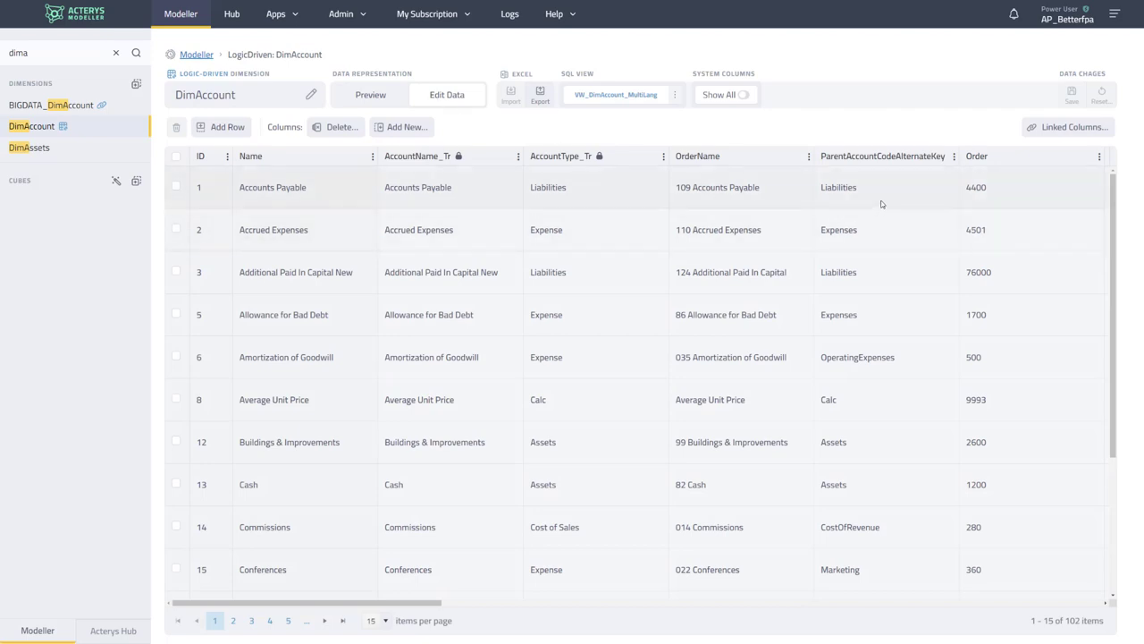
{"action": "left_click", "coordinate": [885, 188]}
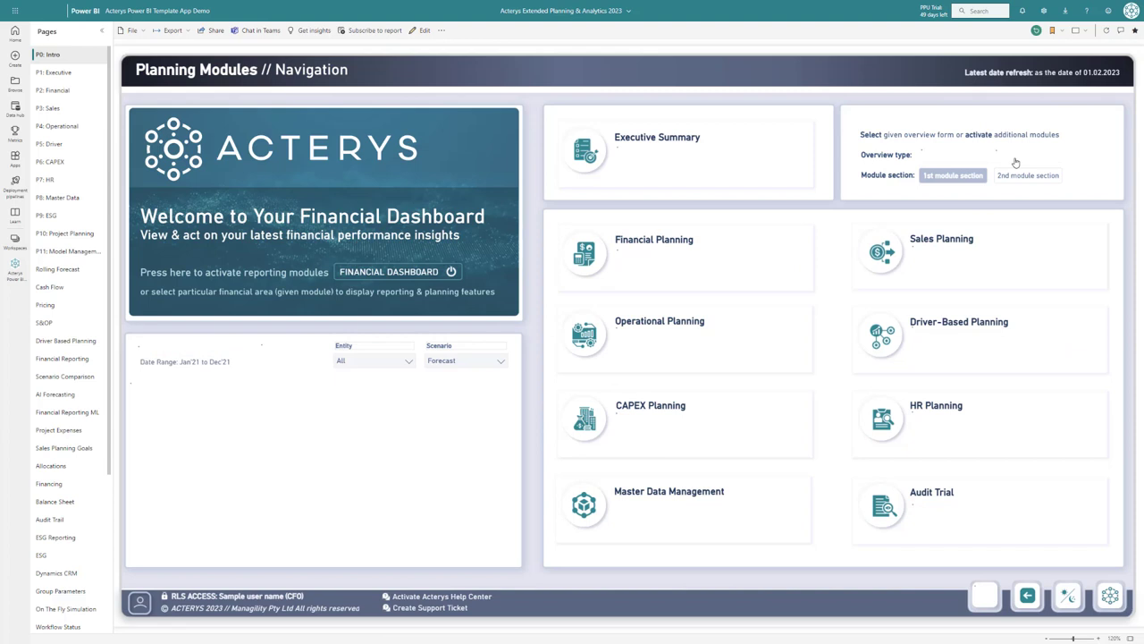
- Go to the Sales Planning page from the Planning Modules navigation
{"action": "left_click", "coordinate": [1028, 154]}
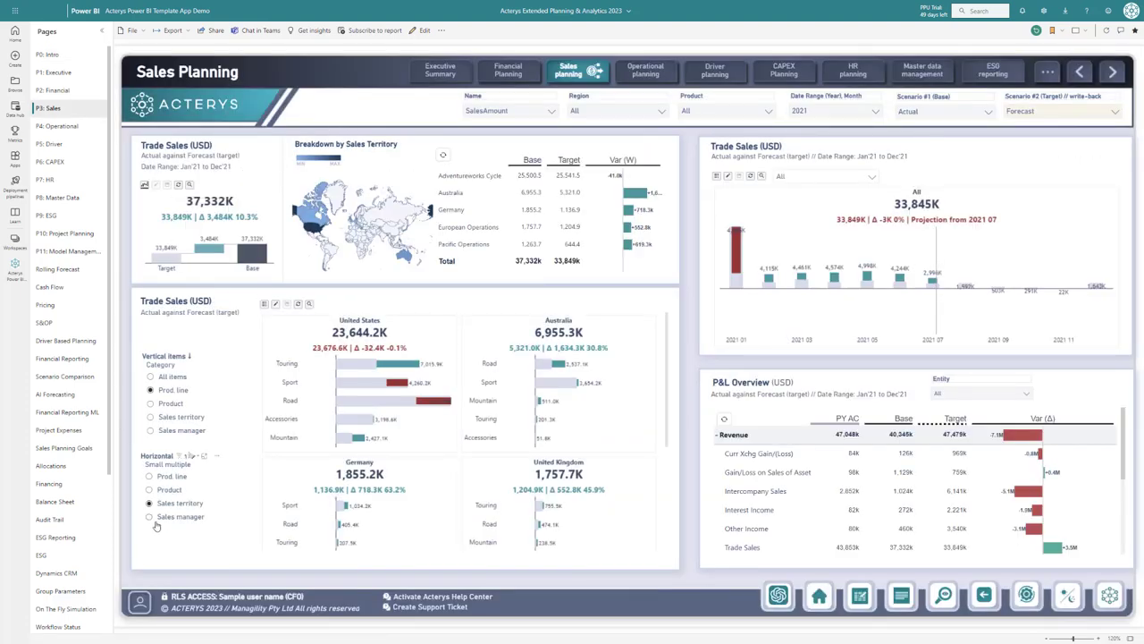
- Split the trade sales small multiples by sales manager instead of country
{"action": "left_click", "coordinate": [150, 516]}
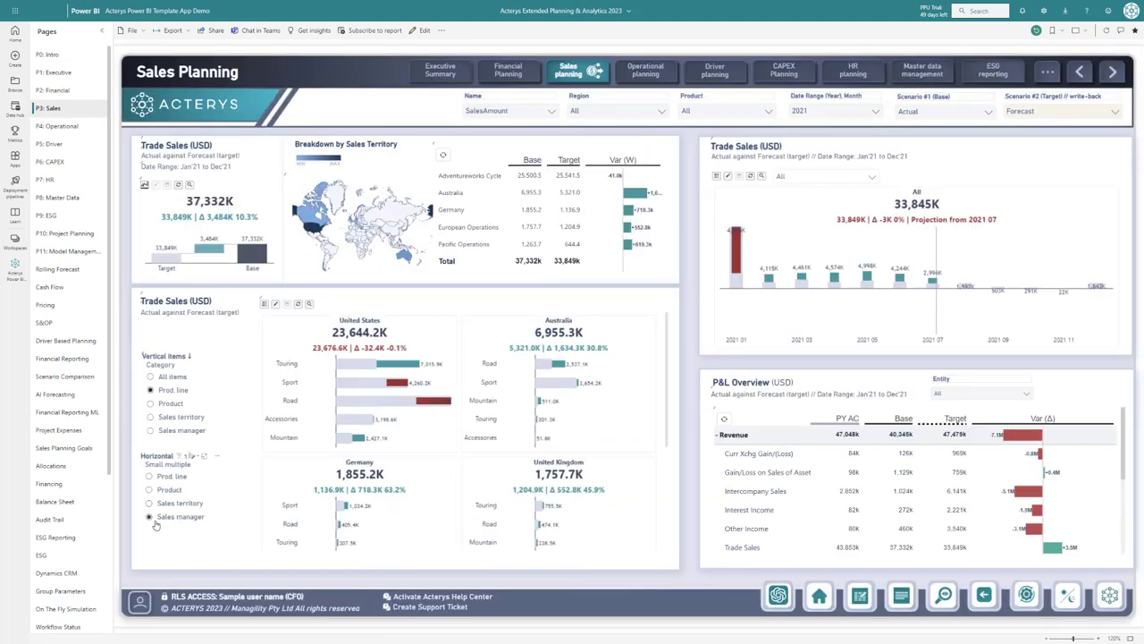
{"action": "left_click", "coordinate": [150, 516]}
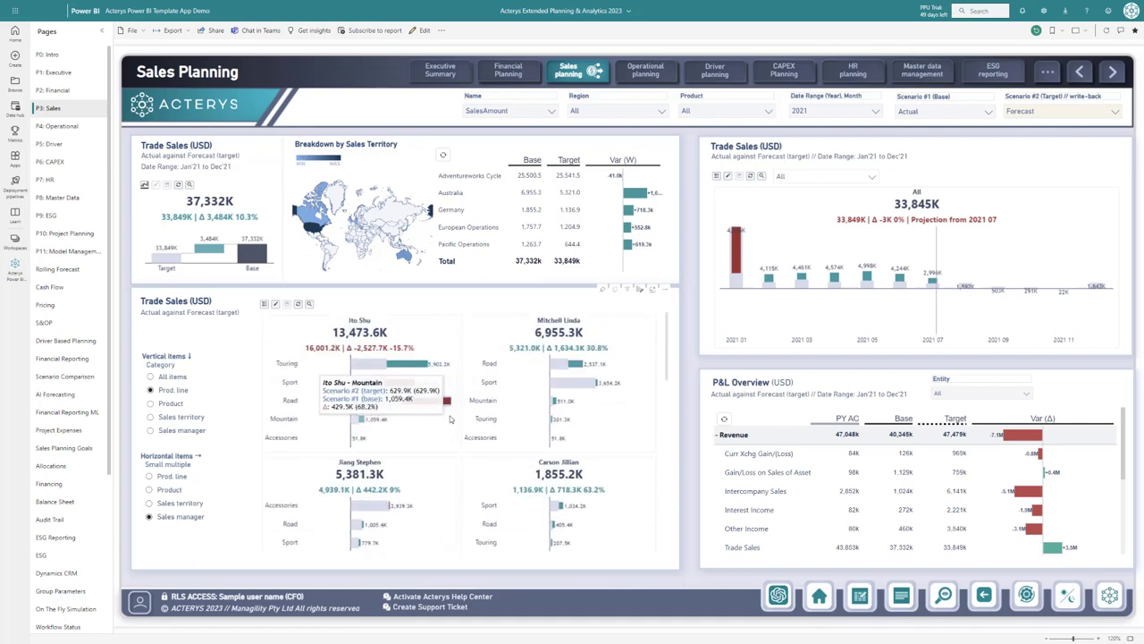
{"action": "mouse_move", "coordinate": [366, 365]}
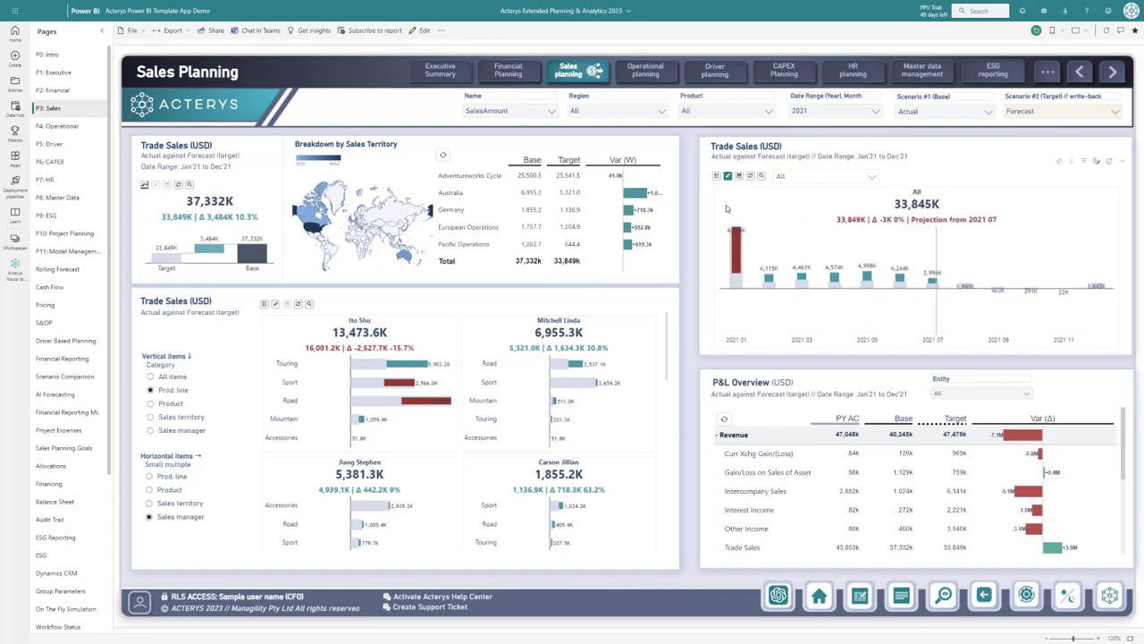
{"action": "mouse_move", "coordinate": [901, 279]}
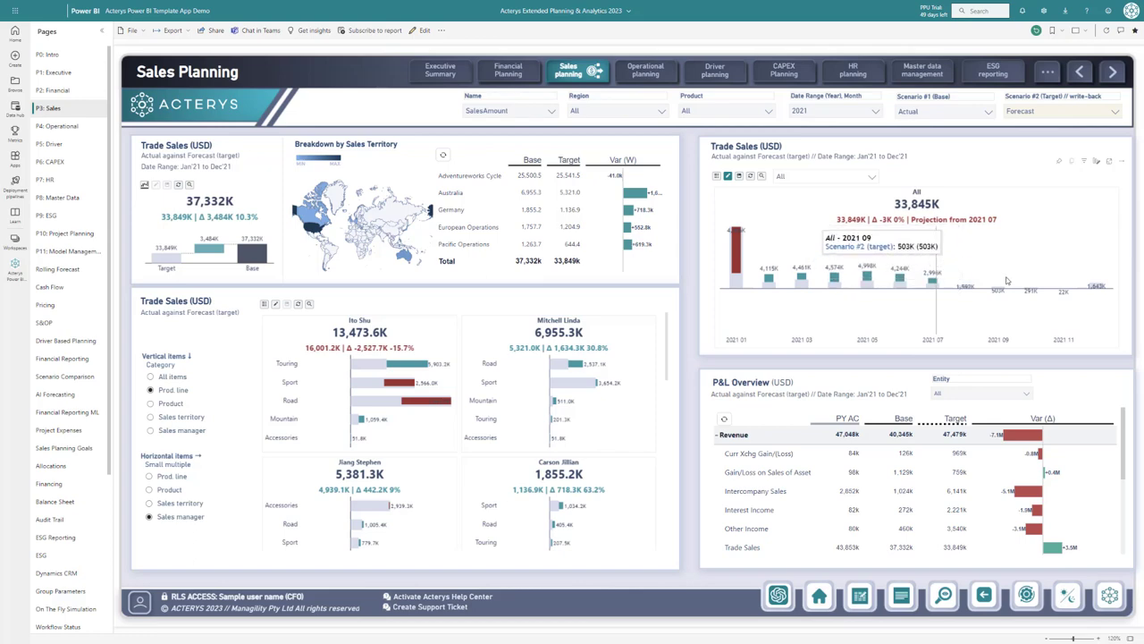
{"action": "mouse_move", "coordinate": [1010, 283]}
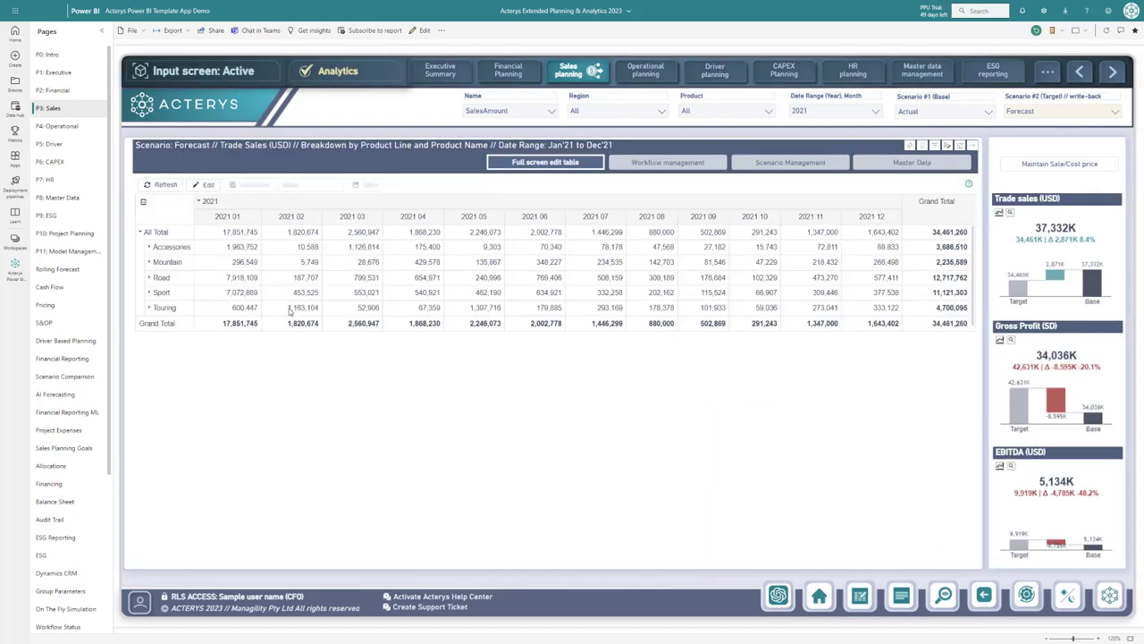
- Expand Mountain into individual products and collapse the 2021 months into a yearly total
{"action": "left_click", "coordinate": [148, 261]}
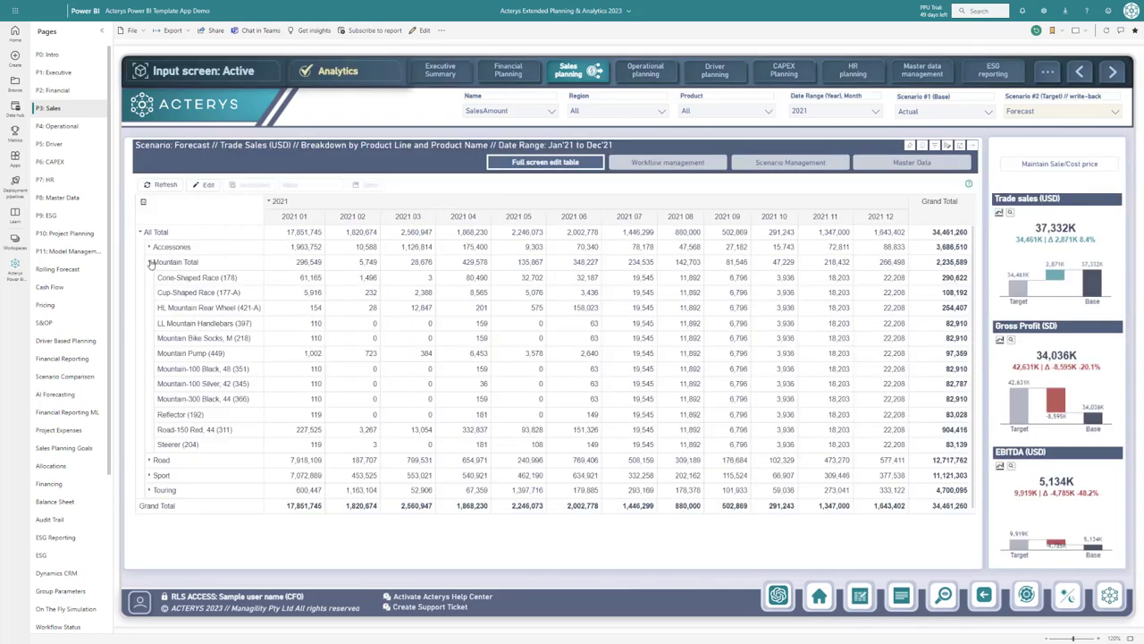
{"action": "left_click", "coordinate": [268, 200]}
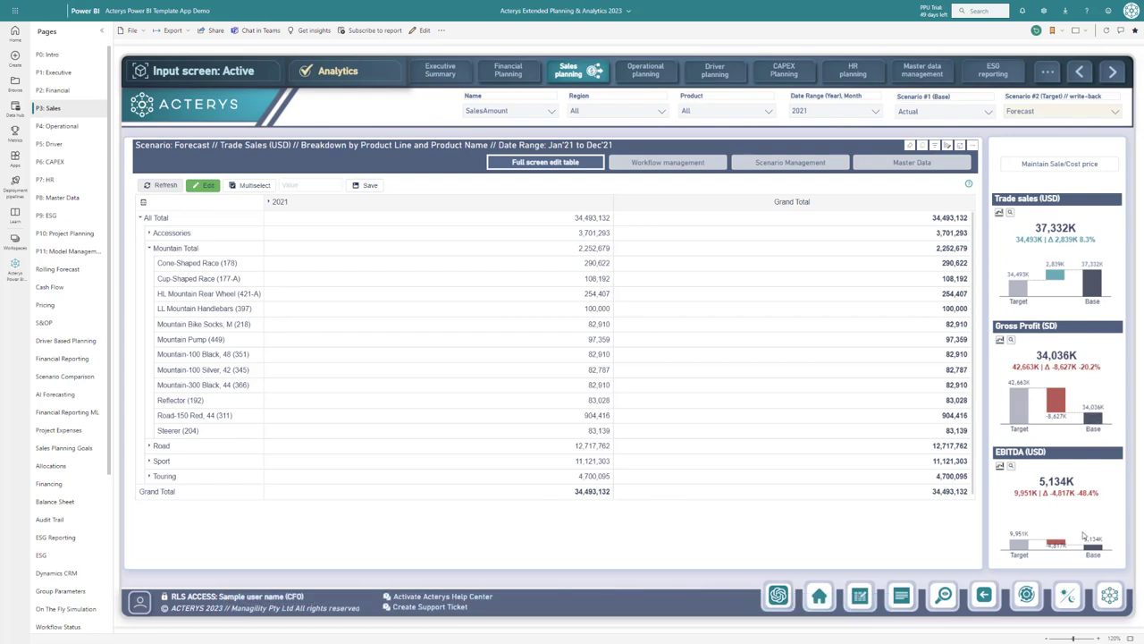
{"action": "mouse_move", "coordinate": [161, 259]}
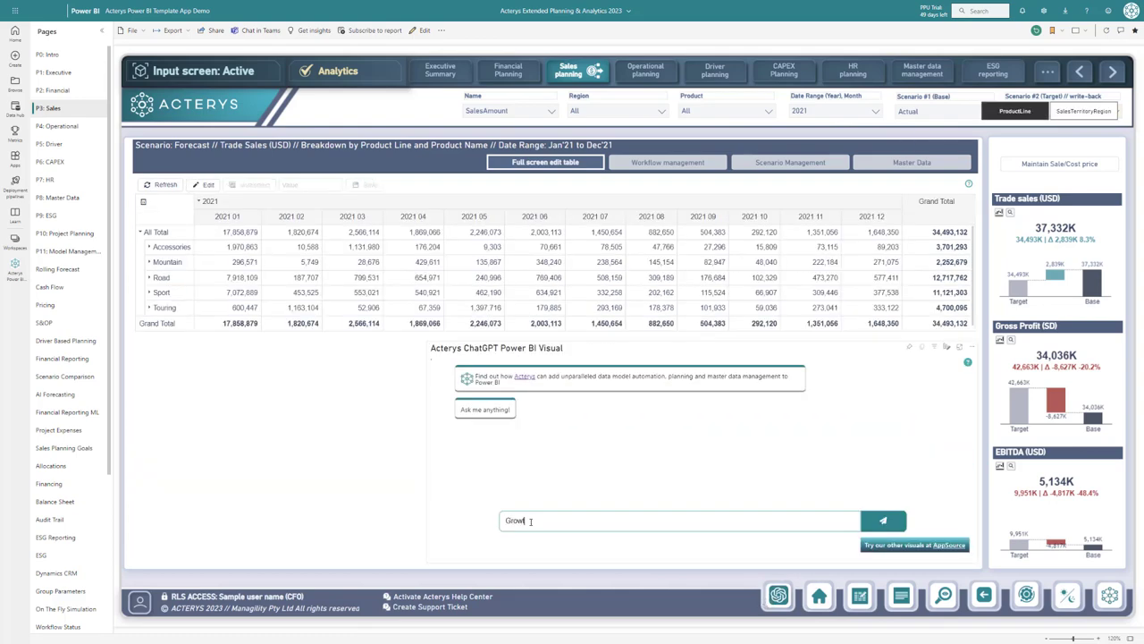
- Ask the Acterys ChatGPT visual 'Growth forecast for bicycle sales?' and send it
{"action": "type", "text": "Growth forecast for bicycle"}
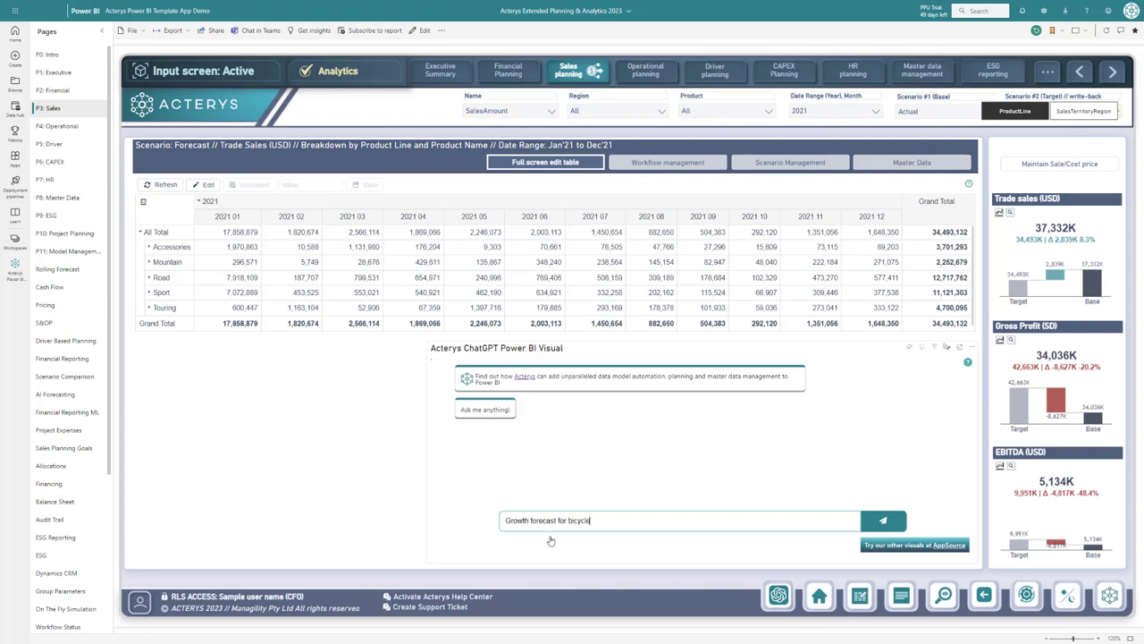
{"action": "type", "text": "sales?"}
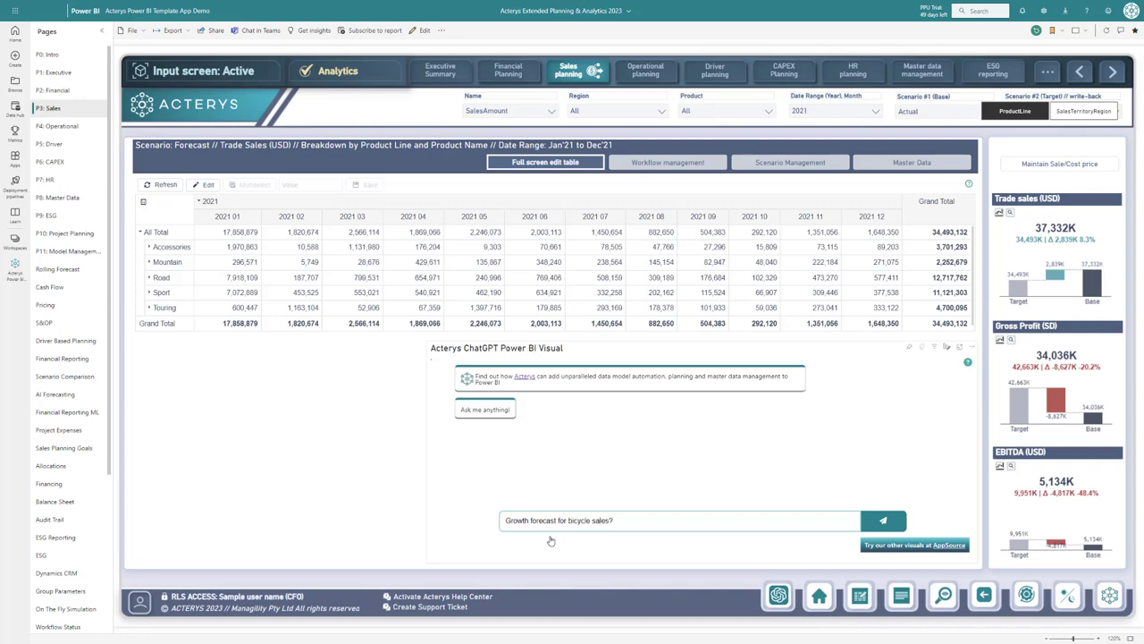
{"action": "left_click", "coordinate": [883, 520]}
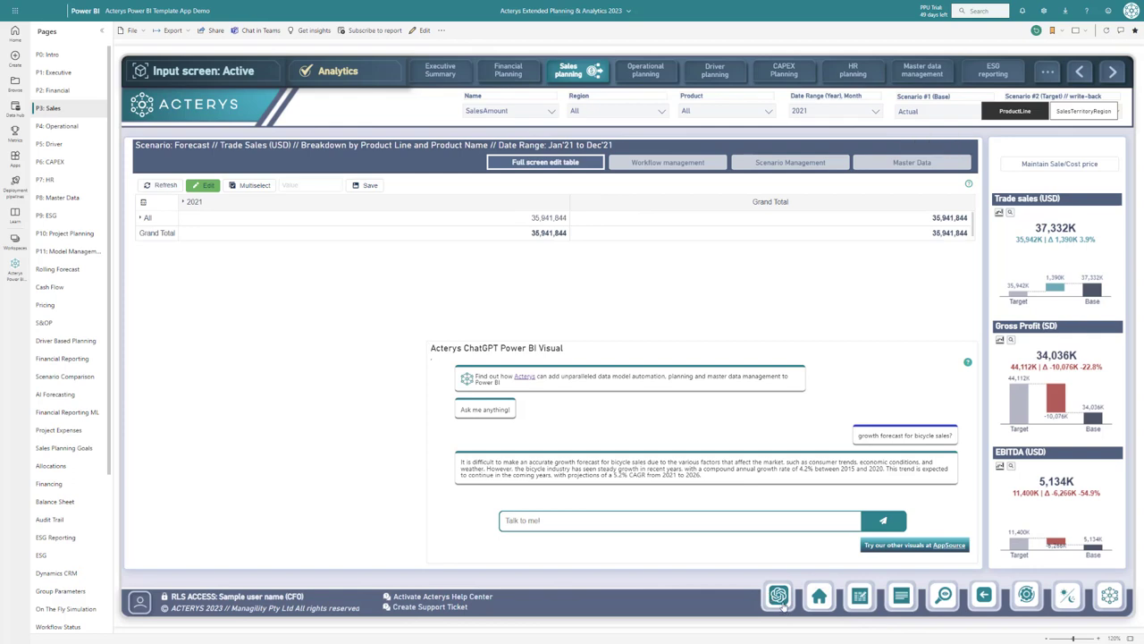
{"action": "mouse_move", "coordinate": [778, 595]}
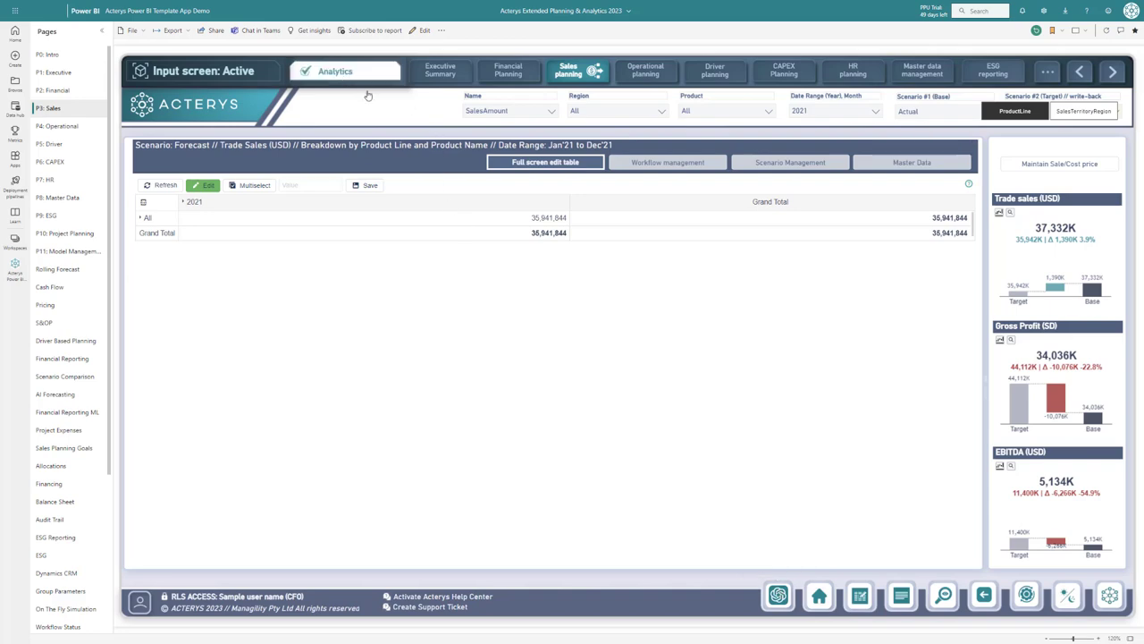
- Go back to the Sales Planning dashboard and scroll the P&L overview to cost and expense rows
{"action": "left_click", "coordinate": [343, 72]}
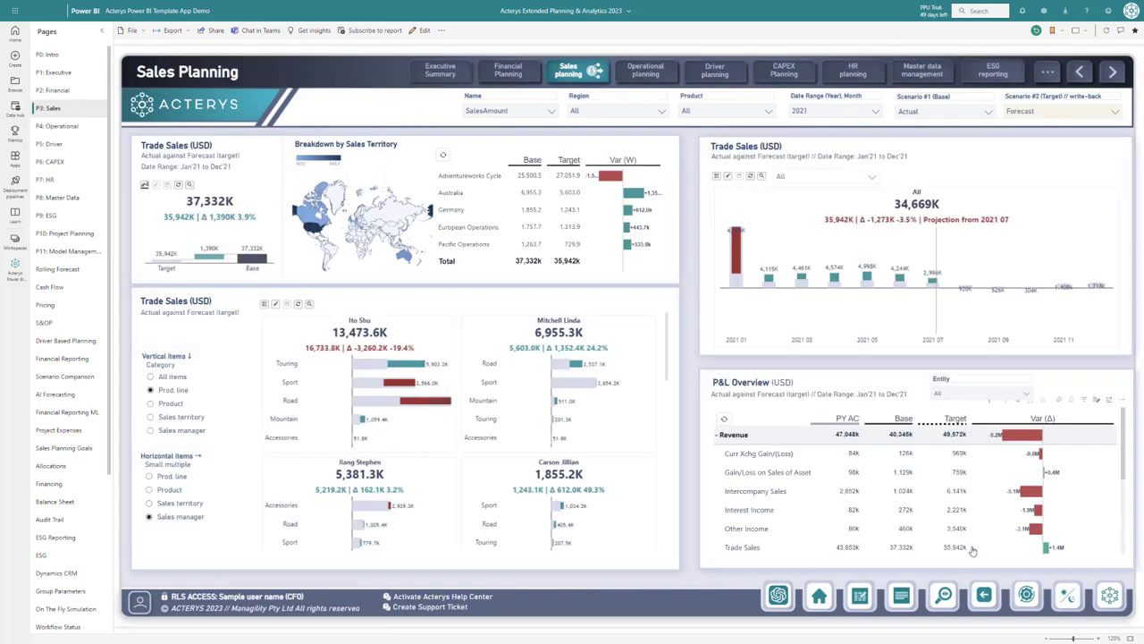
{"action": "mouse_move", "coordinate": [1091, 473]}
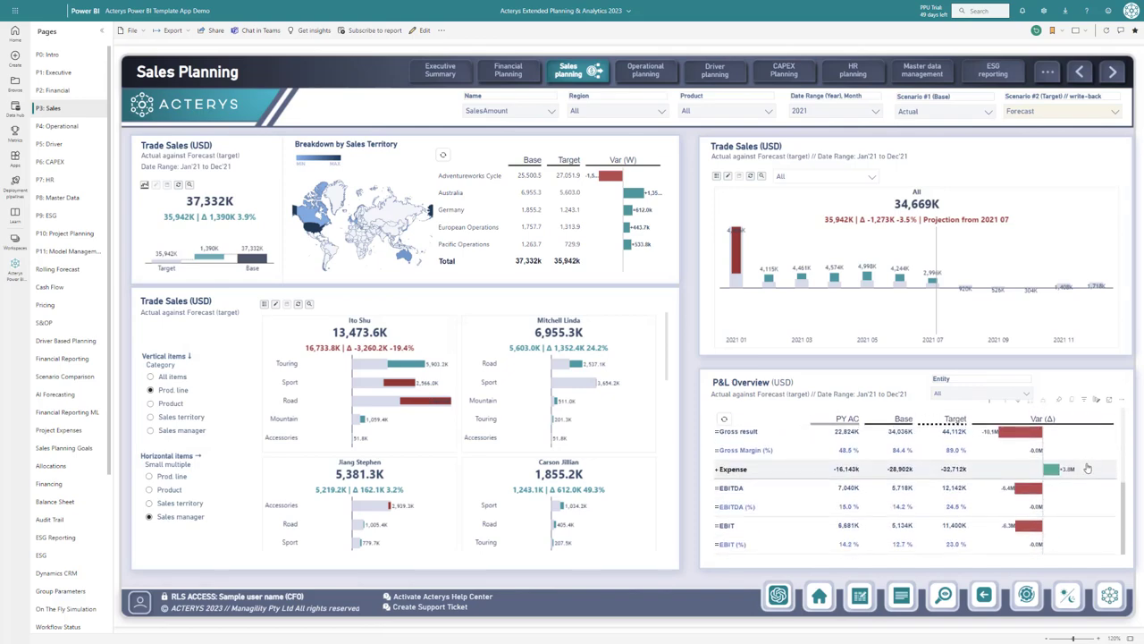
{"action": "mouse_move", "coordinate": [1087, 468]}
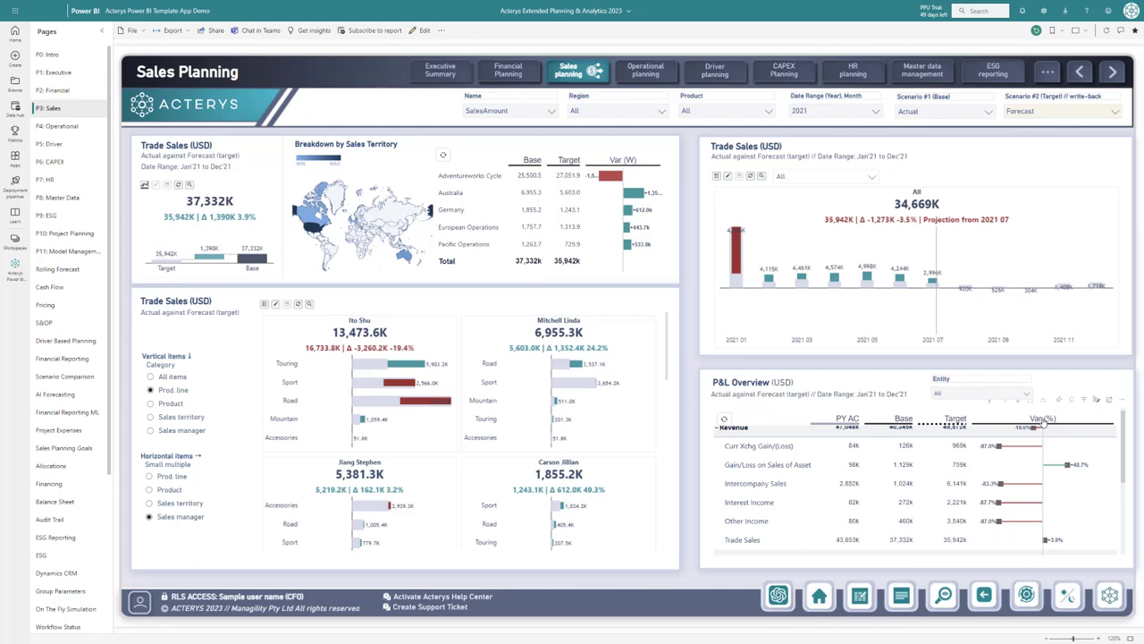
{"action": "scroll", "scroll_direction": "down", "scroll_amount": 3}
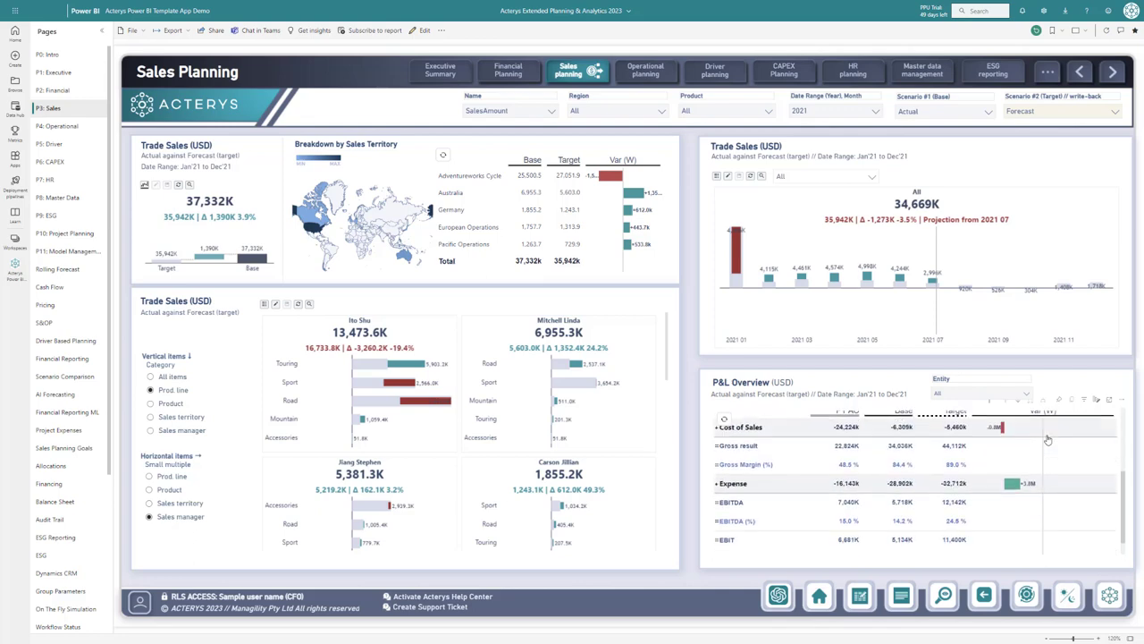